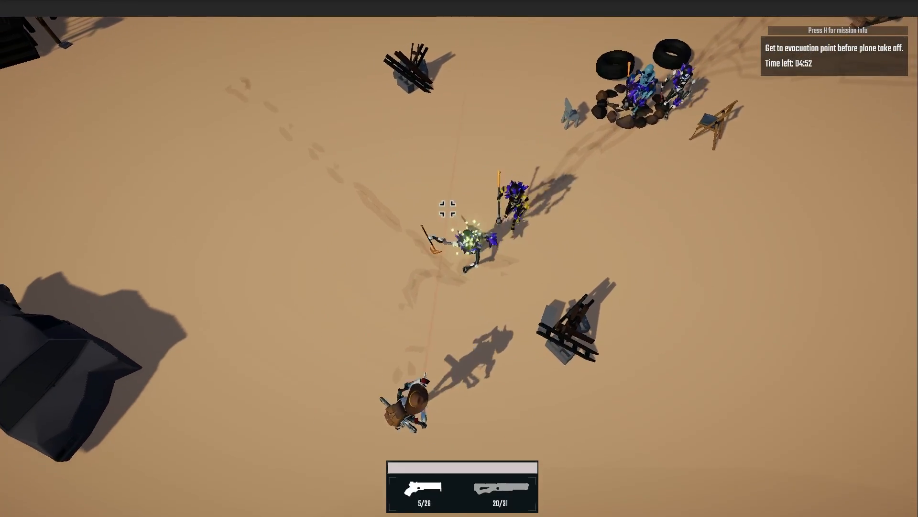
Step: Fire the pistol at the purple aliens closing in across the desert
{"action": "left_click", "coordinate": [451, 208]}
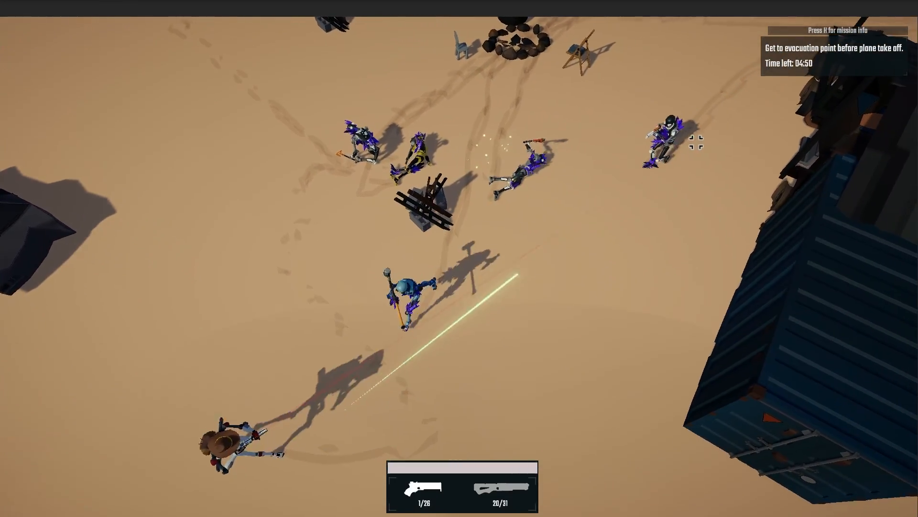